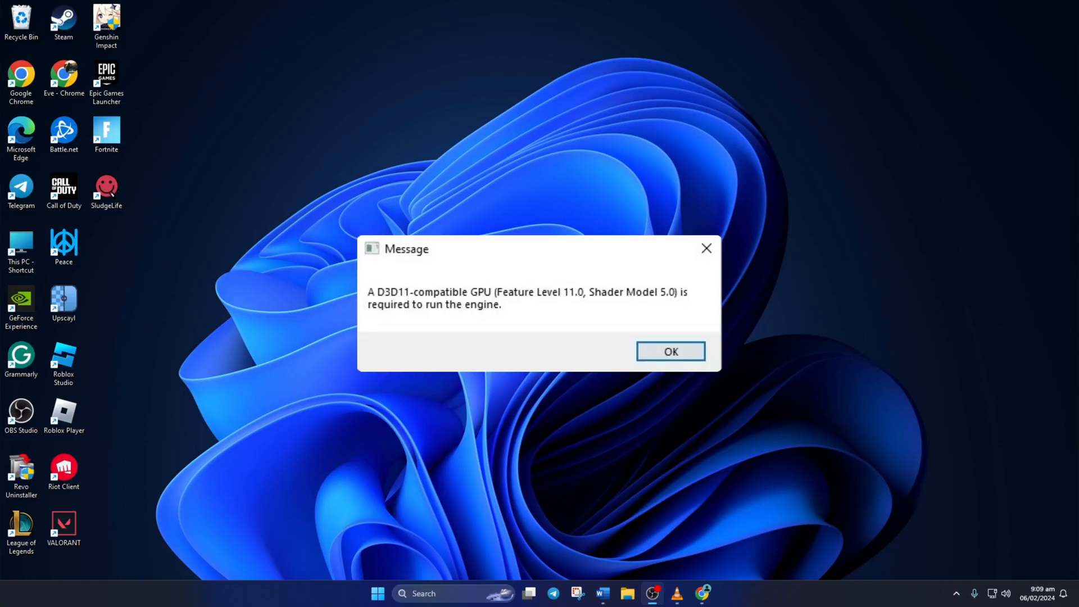
Close the D3D11-compatible GPU error message with OK.
{"action": "left_click", "coordinate": [671, 351]}
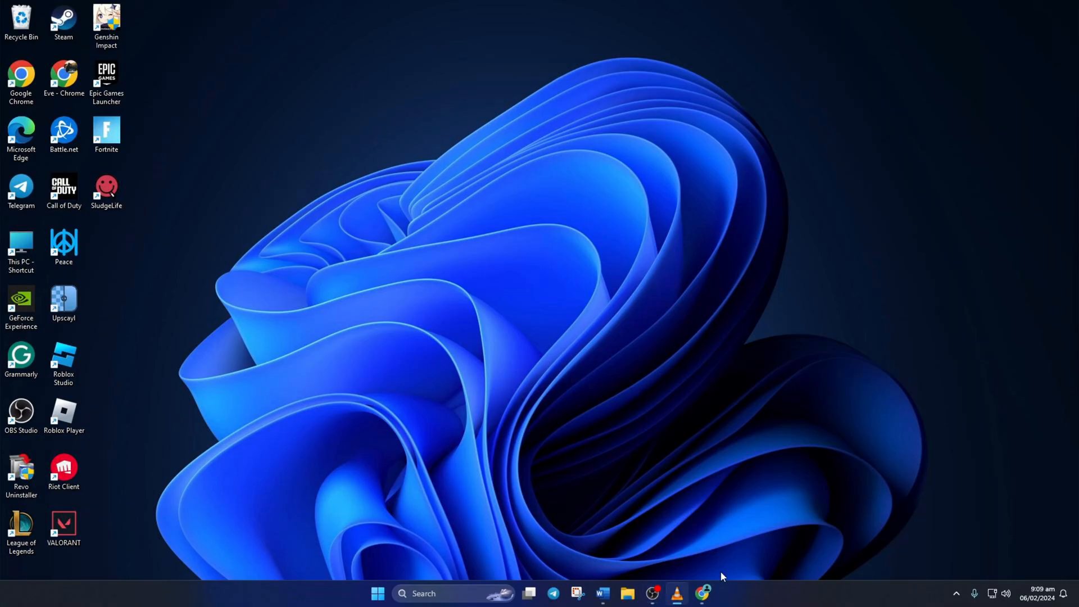
Download the English DirectX End-User Runtime from Microsoft's page and launch its setup.
{"action": "left_click", "coordinate": [706, 594]}
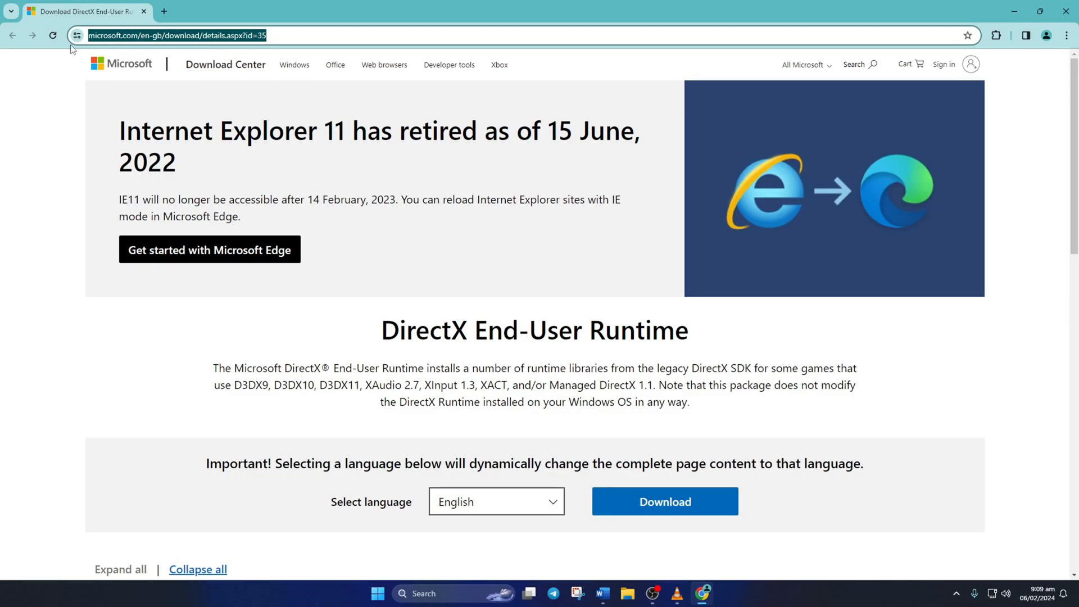
{"action": "left_click", "coordinate": [496, 501]}
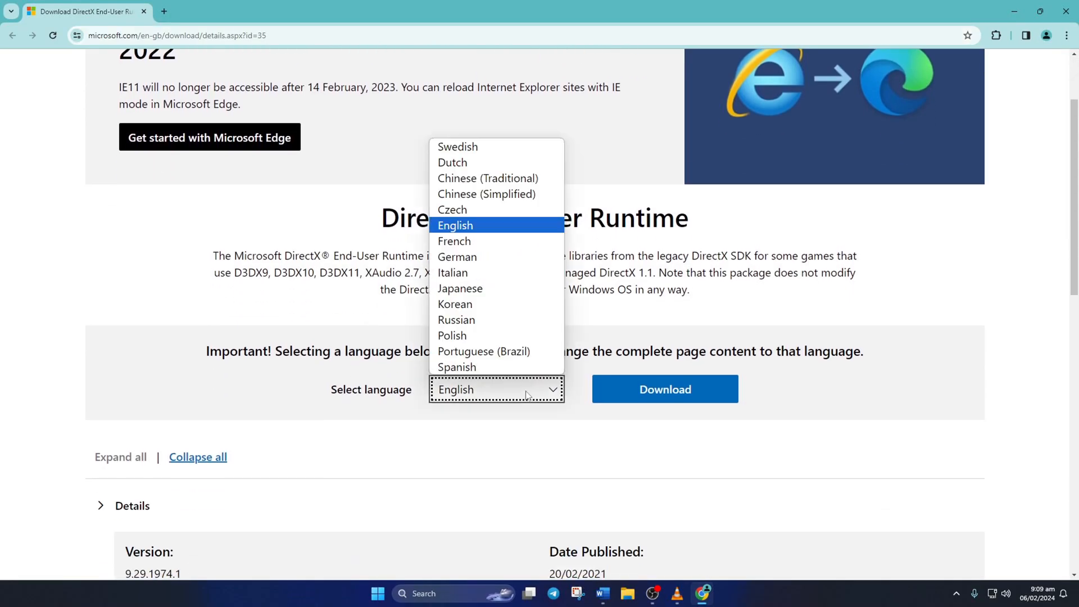
{"action": "left_click", "coordinate": [455, 225]}
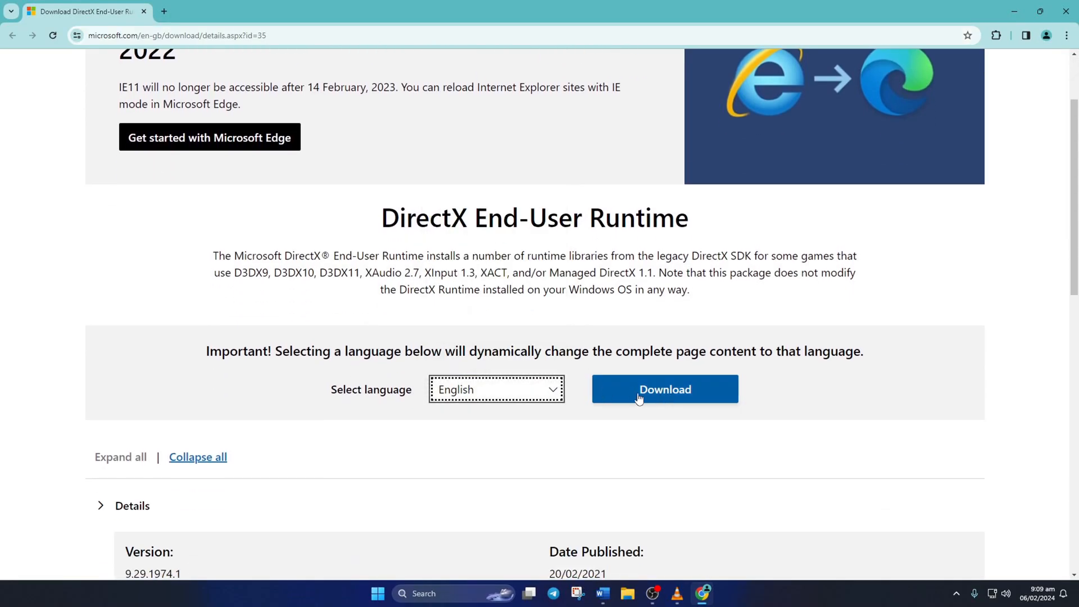
{"action": "left_click", "coordinate": [665, 389]}
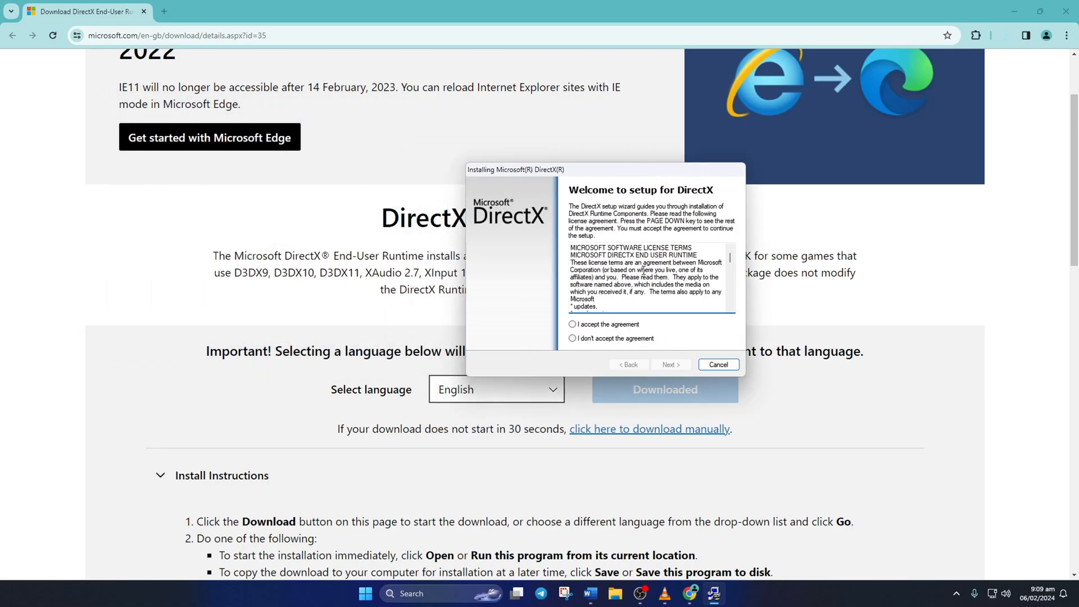
Accept the DirectX license, skip the Bing Bar offer, and finish DirectX Setup.
{"action": "left_click", "coordinate": [573, 325]}
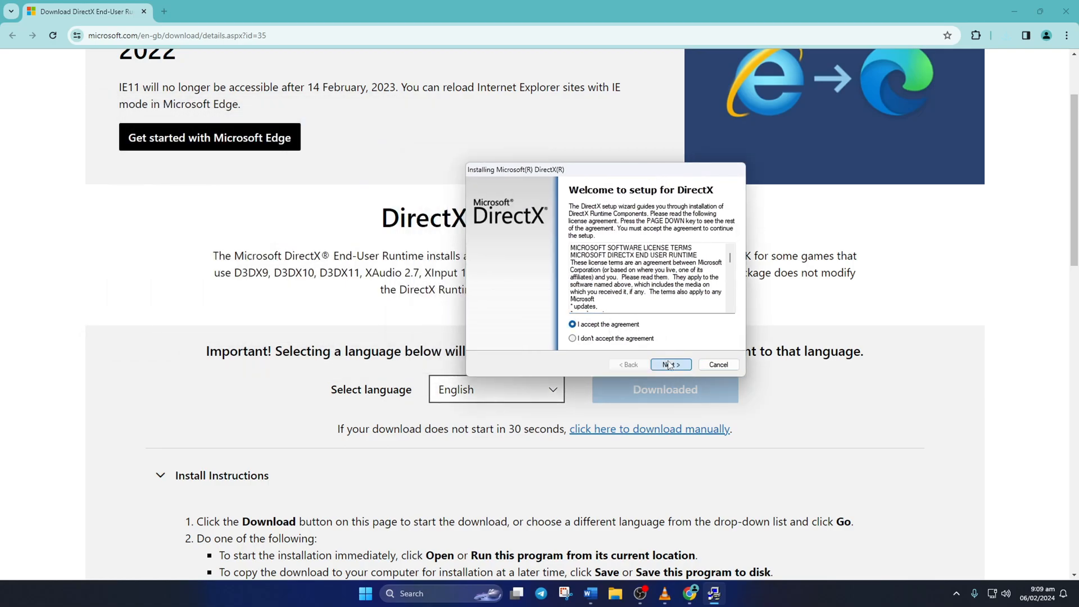
{"action": "left_click", "coordinate": [671, 364]}
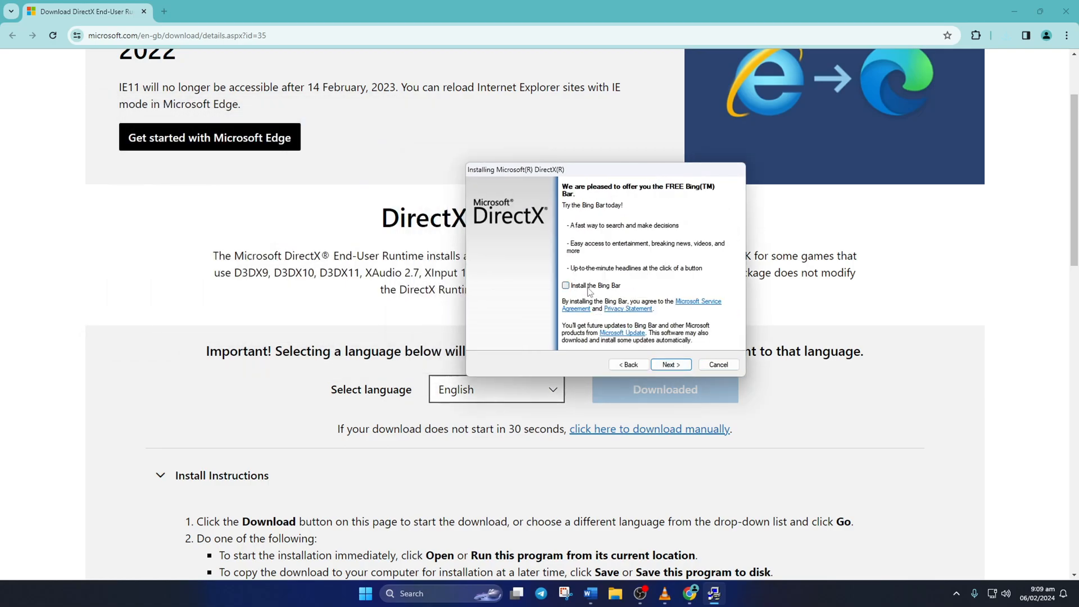
{"action": "left_click", "coordinate": [671, 364]}
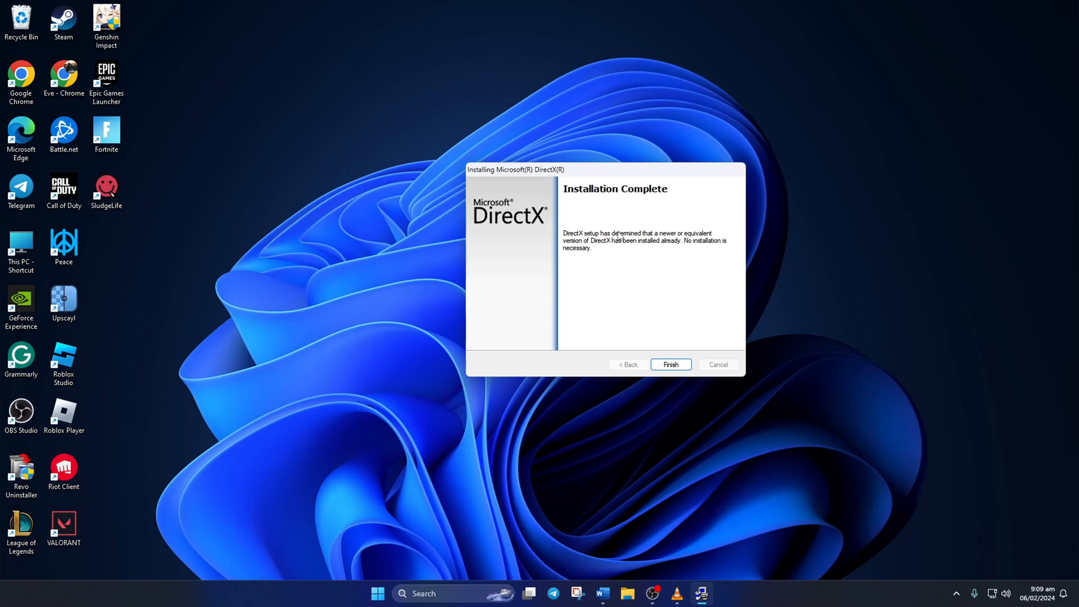
{"action": "left_click", "coordinate": [670, 365]}
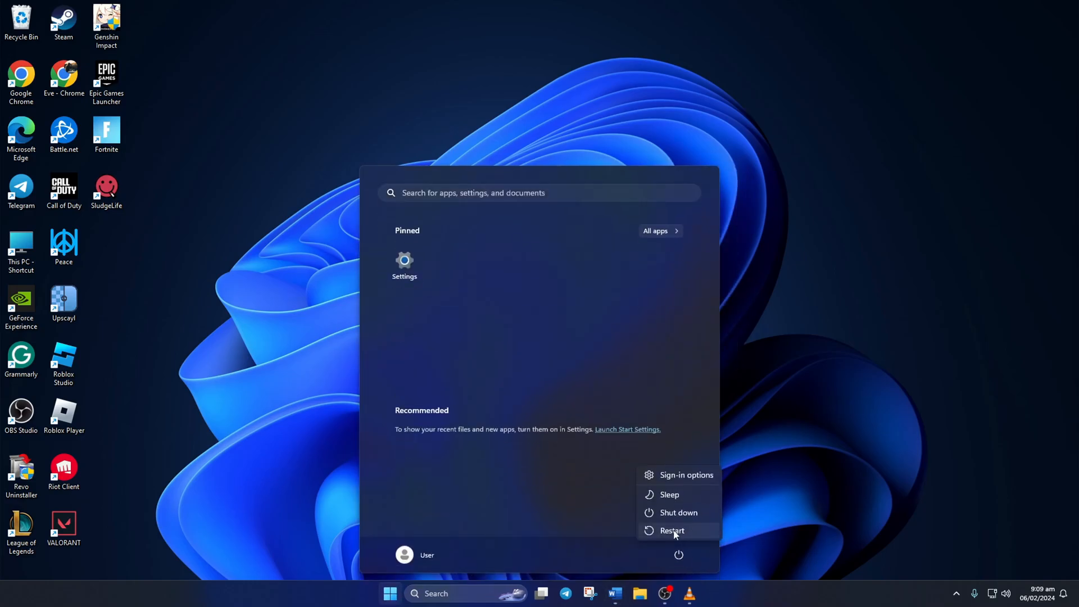
Restart the computer from the Start menu power options.
{"action": "left_click", "coordinate": [673, 531]}
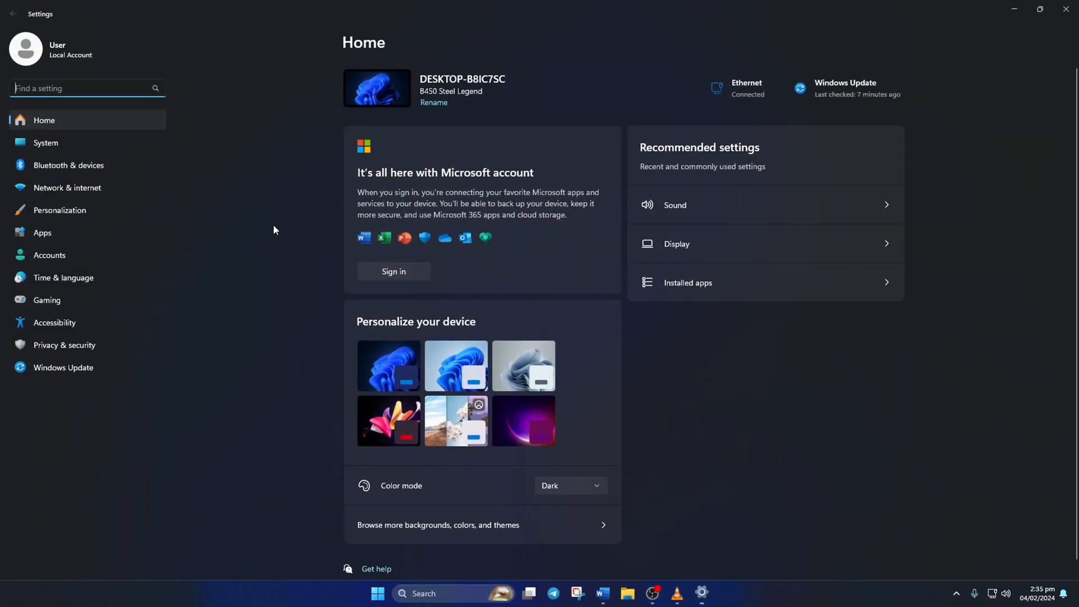
Filter the installed apps list in Settings by 'visual'.
{"action": "left_click", "coordinate": [42, 233]}
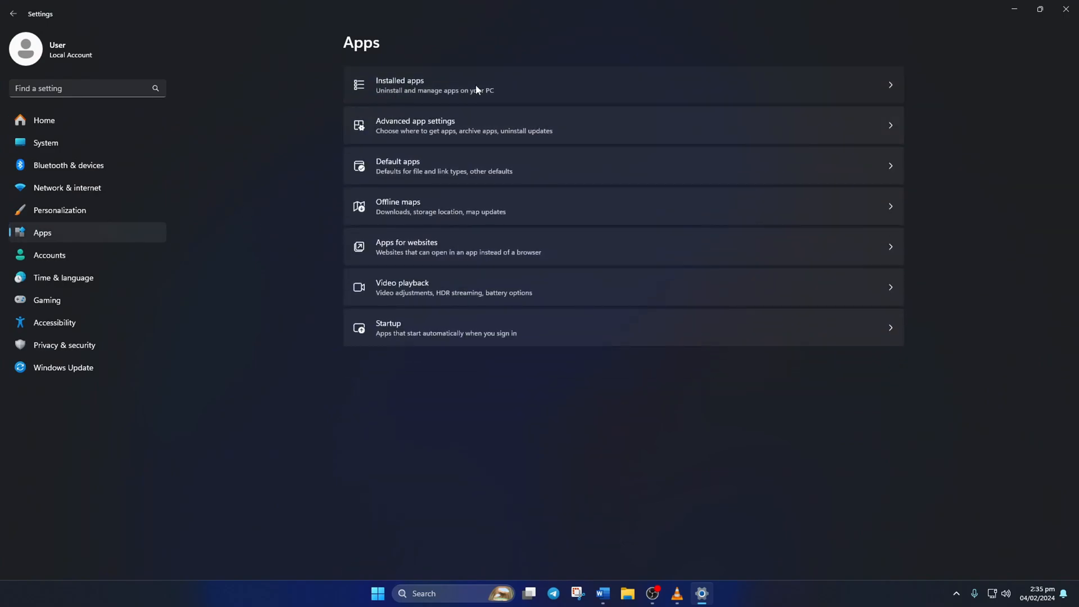
{"action": "left_click", "coordinate": [440, 84]}
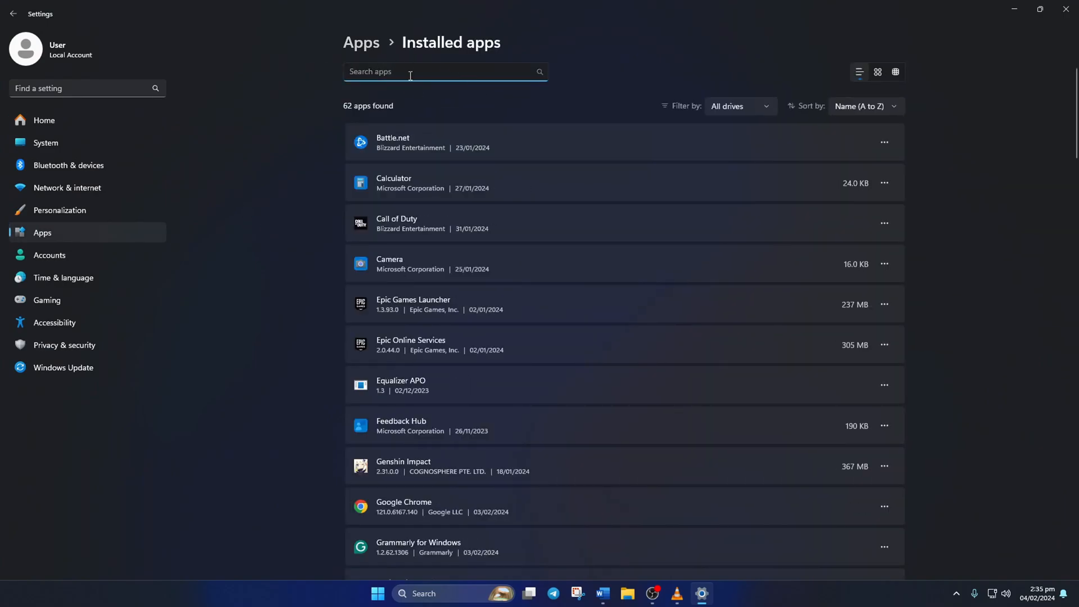
{"action": "type", "text": "visual"}
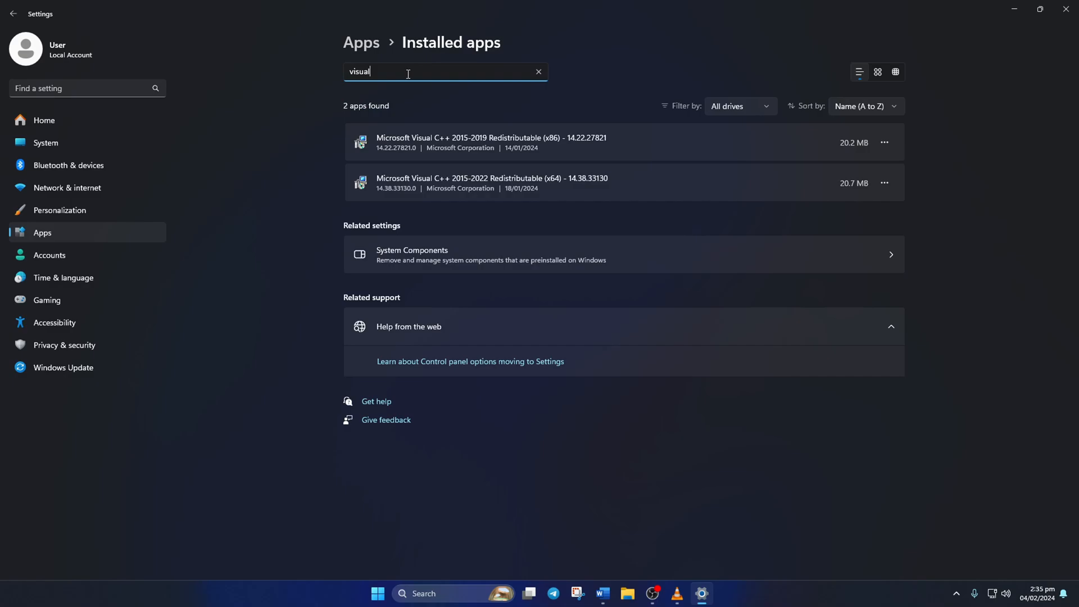
Repair the Visual C++ 2015-2019 x86 redistributable and close its setup window.
{"action": "left_click", "coordinate": [884, 142]}
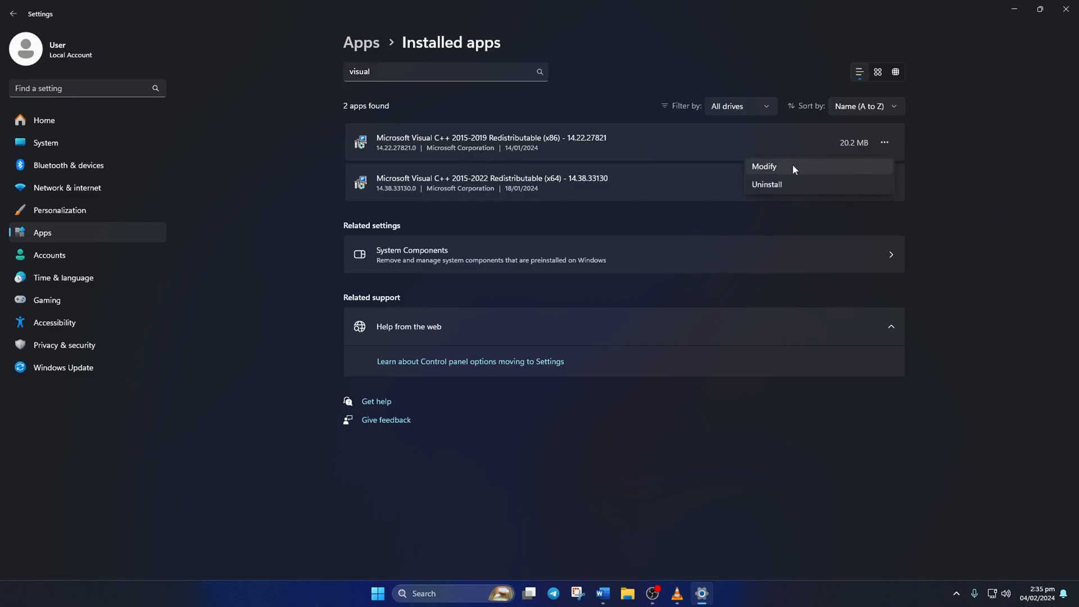
{"action": "left_click", "coordinate": [764, 166]}
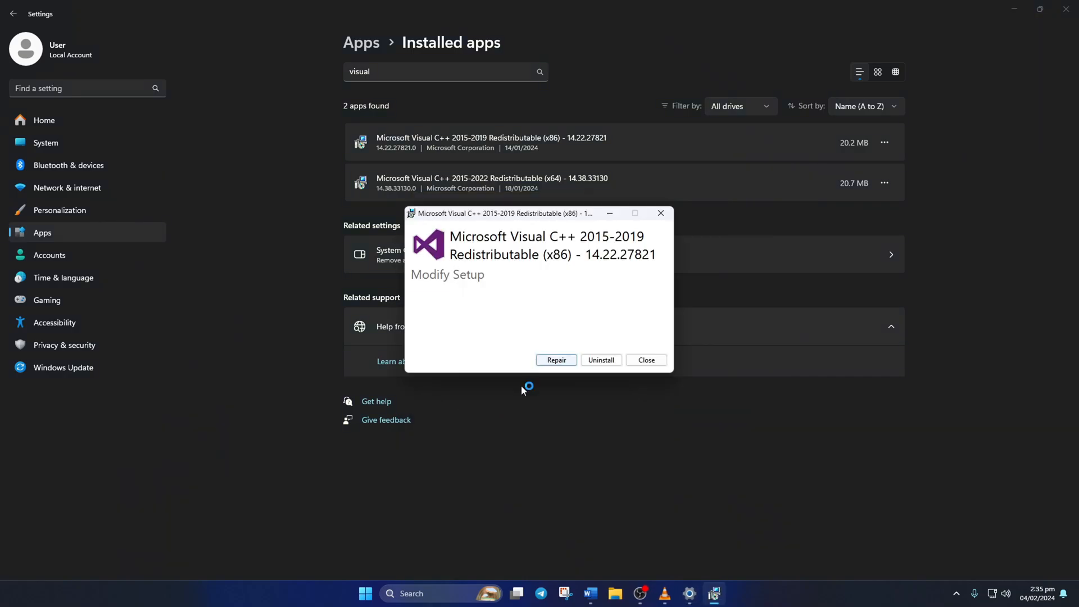
{"action": "left_click", "coordinate": [556, 359]}
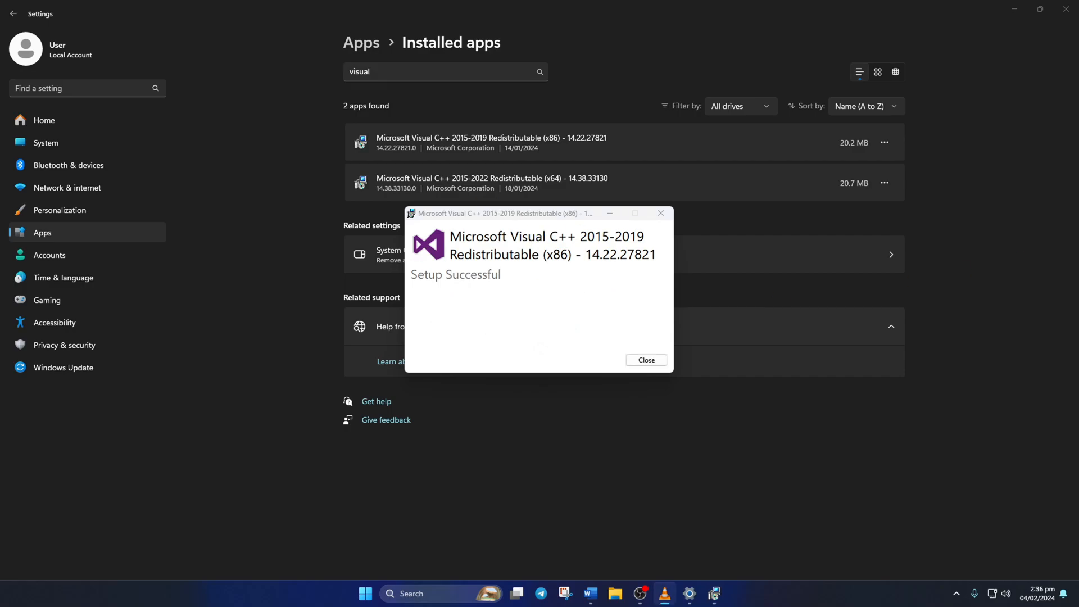
{"action": "left_click", "coordinate": [647, 359]}
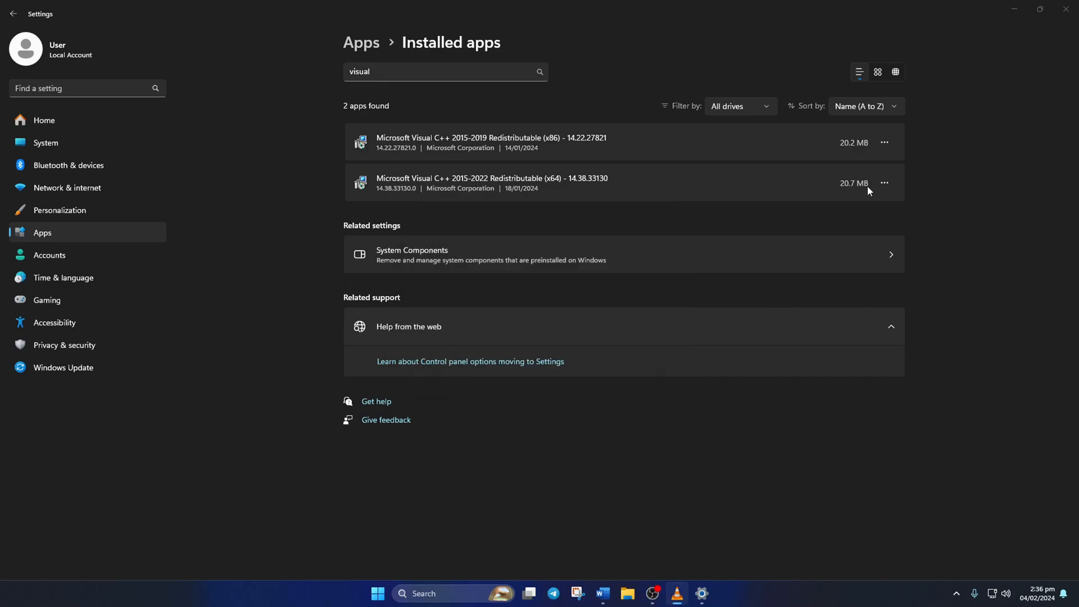
Start repairing the x64 Visual C++ 2015-2022 redistributable with admin permission, then open Start power options.
{"action": "left_click", "coordinate": [883, 182]}
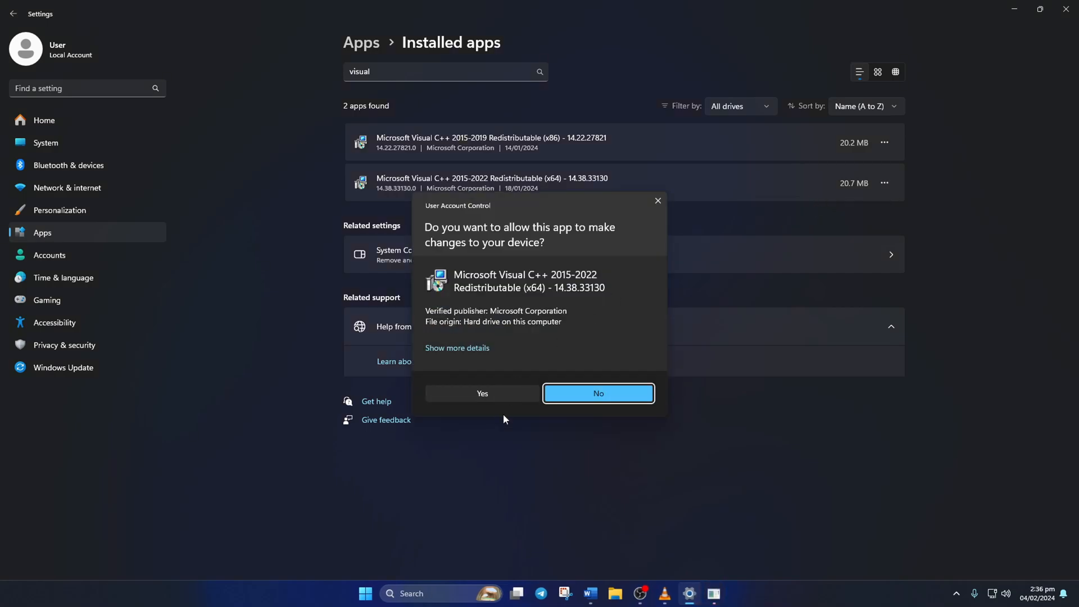
{"action": "left_click", "coordinate": [482, 393]}
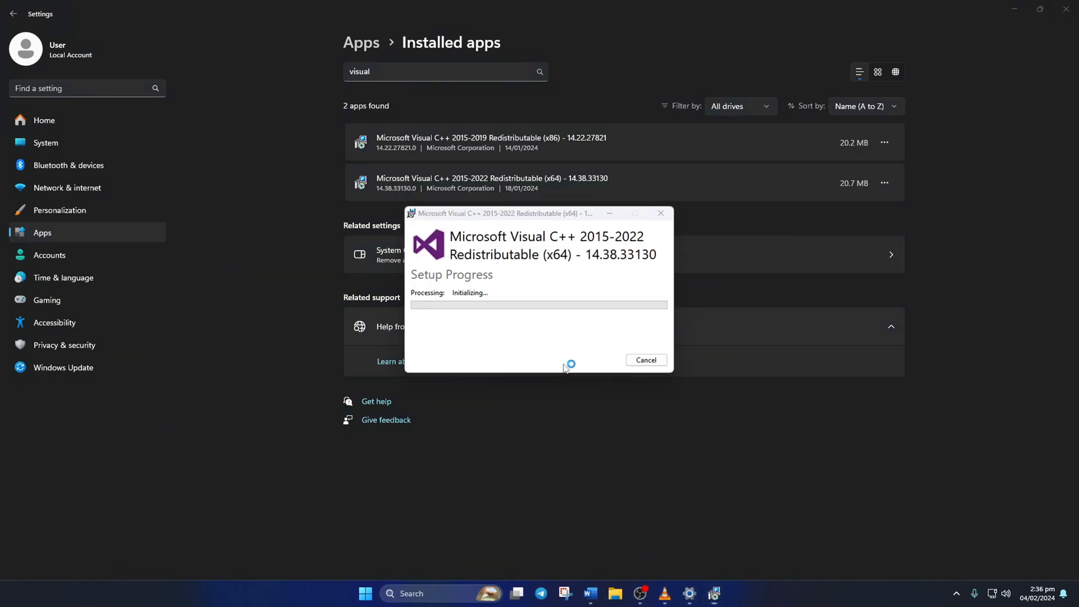
{"action": "left_click", "coordinate": [366, 593]}
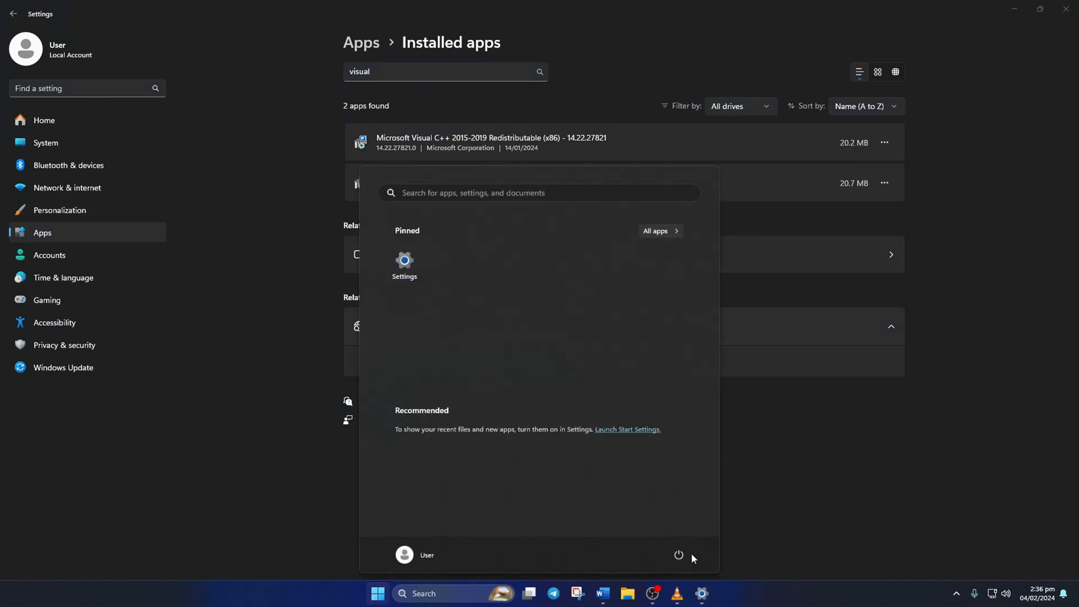
{"action": "left_click", "coordinate": [678, 555]}
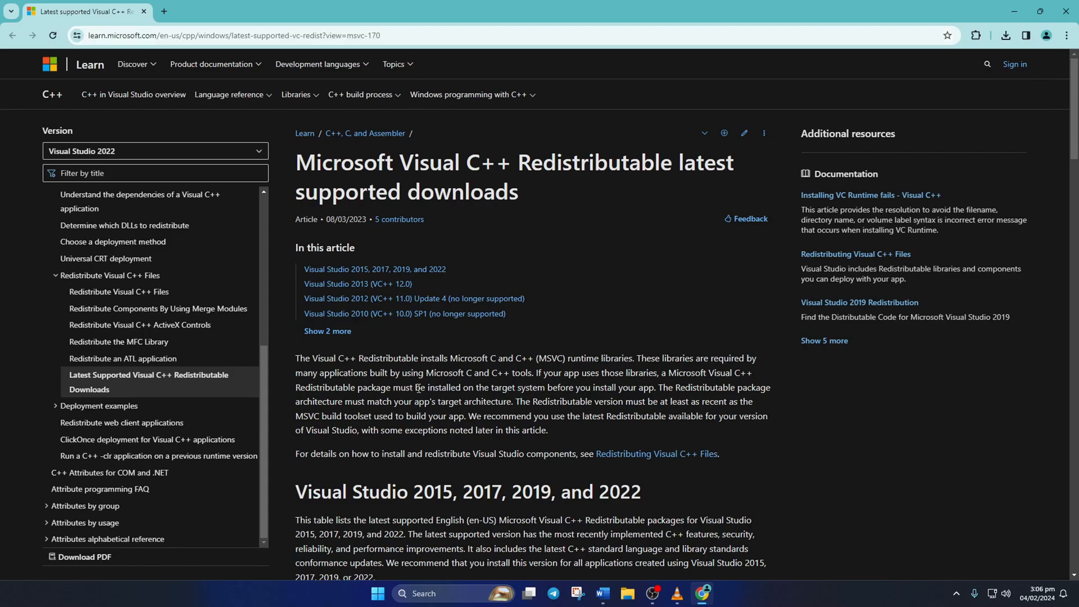
Download VC_redist.x64.exe (24.2 MB) from the Microsoft Learn redistributable link table.
{"action": "scroll", "scroll_direction": "down", "scroll_amount": 3}
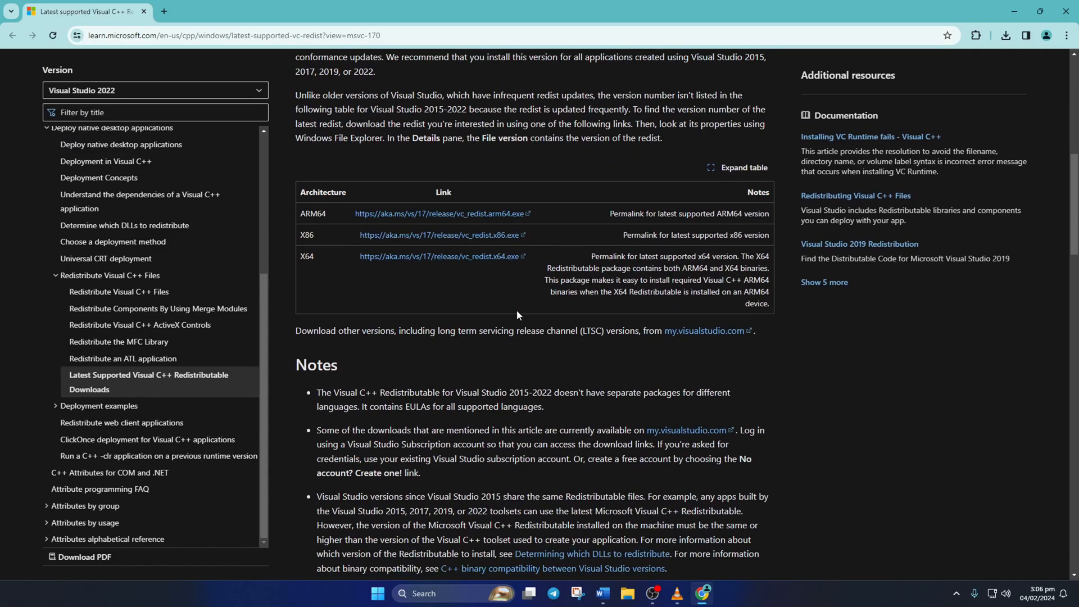
{"action": "mouse_move", "coordinate": [401, 382]}
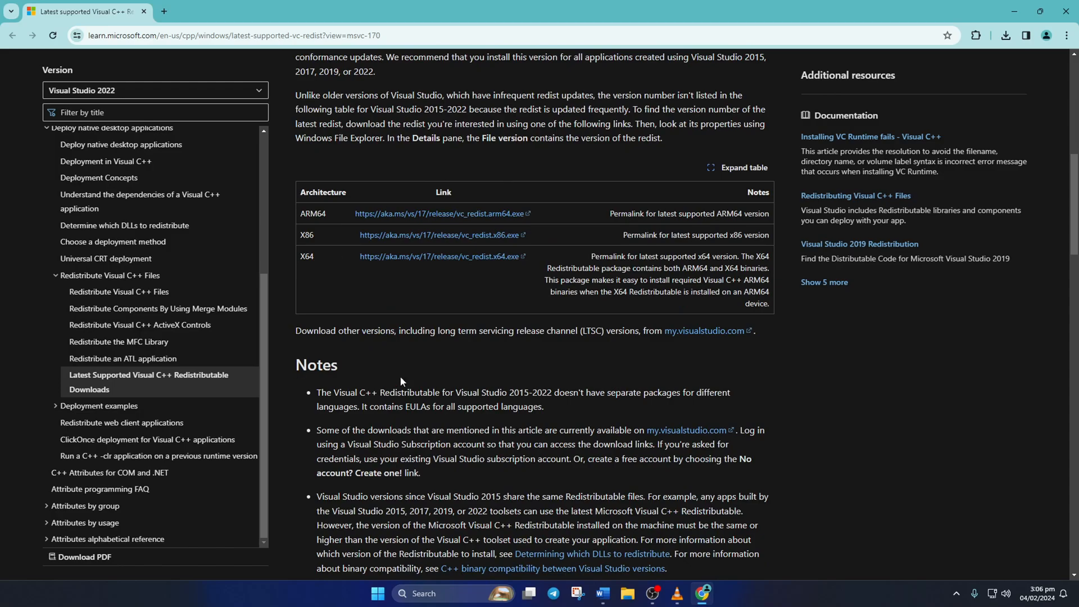
{"action": "mouse_move", "coordinate": [437, 238]}
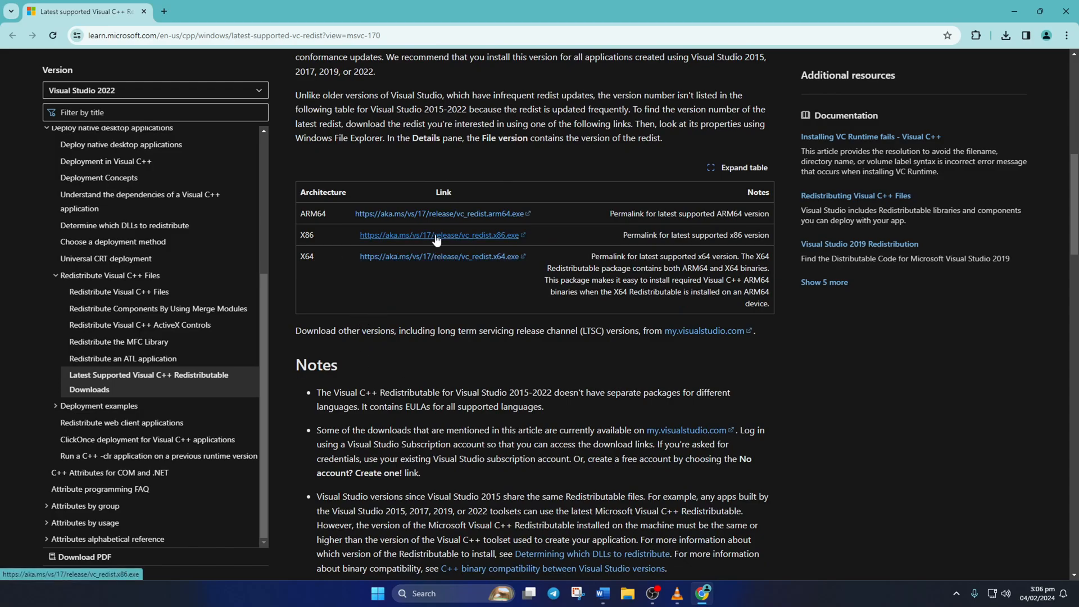
{"action": "double_click", "coordinate": [307, 235]}
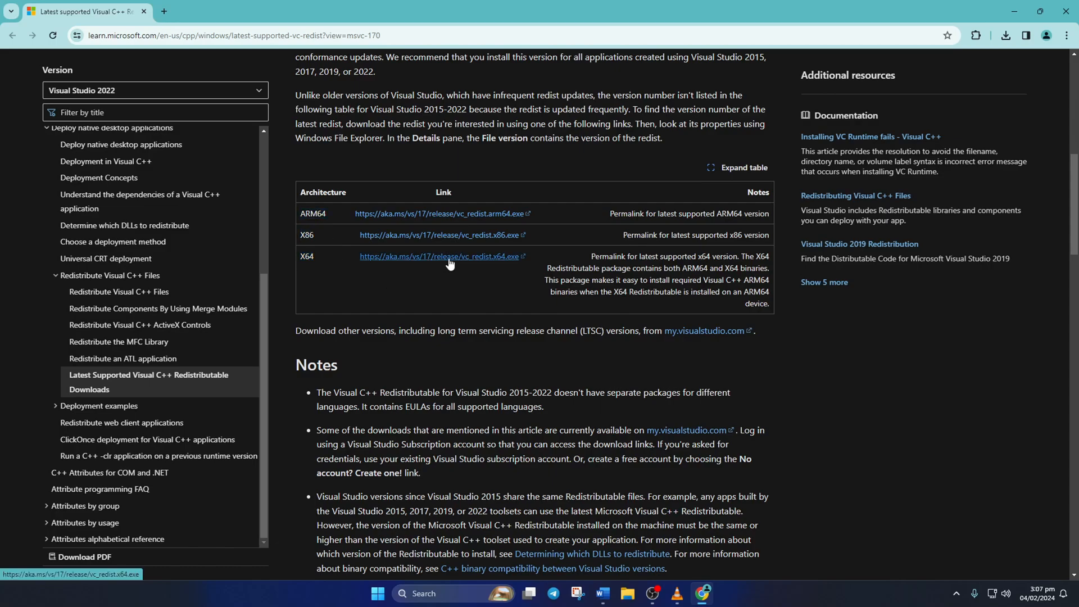
{"action": "left_click", "coordinate": [441, 257]}
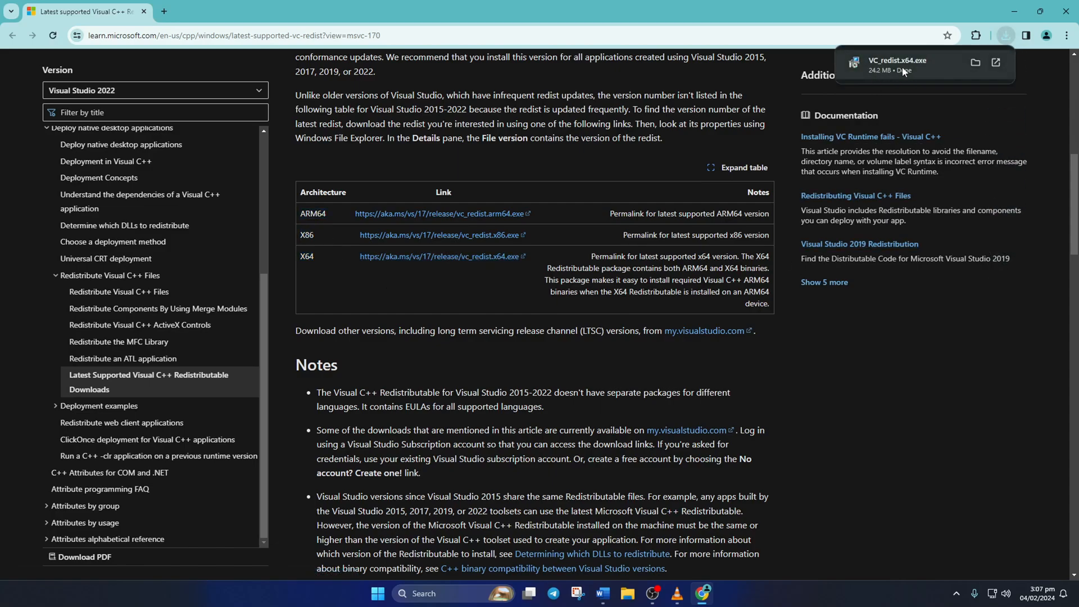
Install the Visual C++ 2015-2022 x64 redistributable, accepting the license and granting admin permission.
{"action": "left_click", "coordinate": [882, 62]}
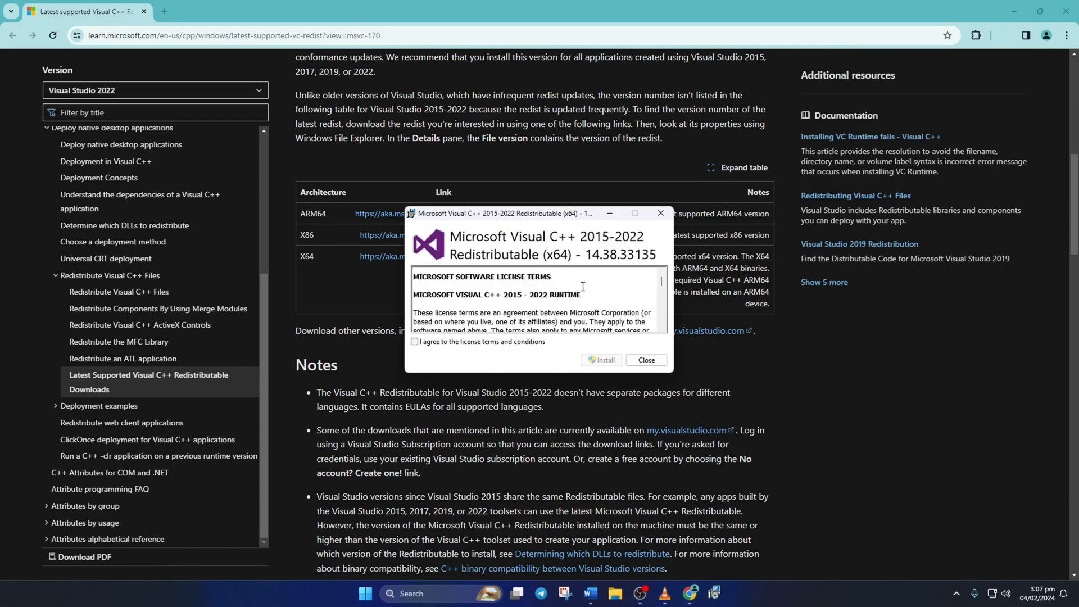
{"action": "left_click", "coordinate": [414, 341]}
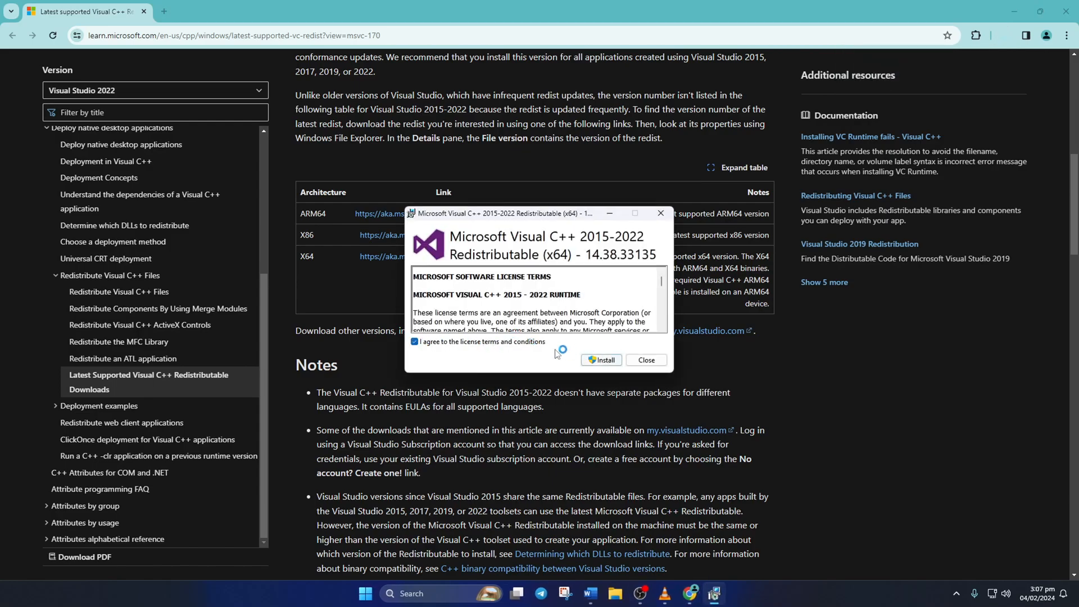
{"action": "left_click", "coordinate": [602, 360]}
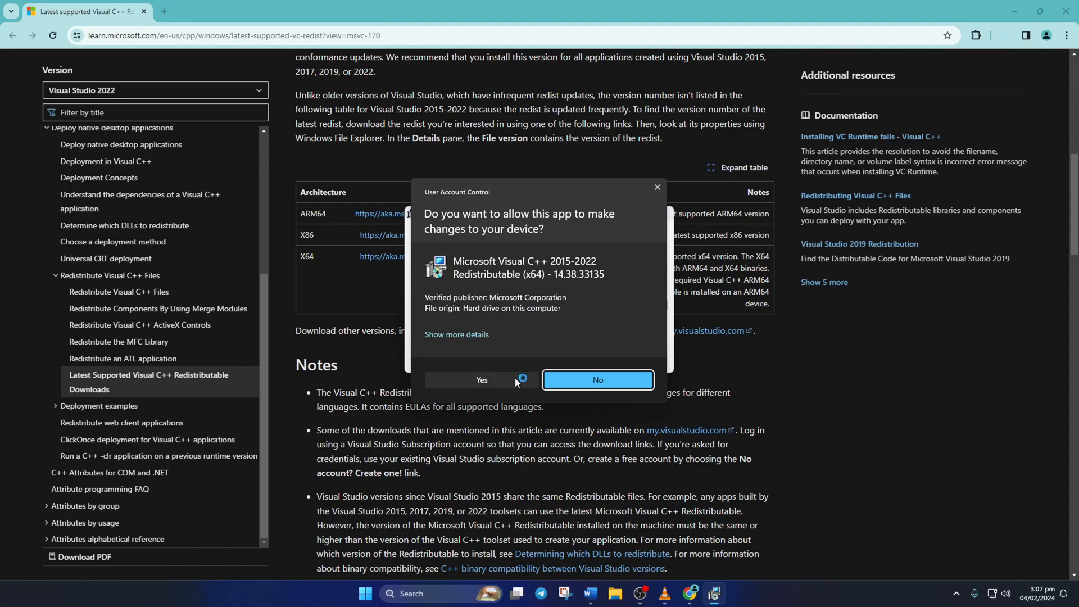
{"action": "left_click", "coordinate": [482, 381]}
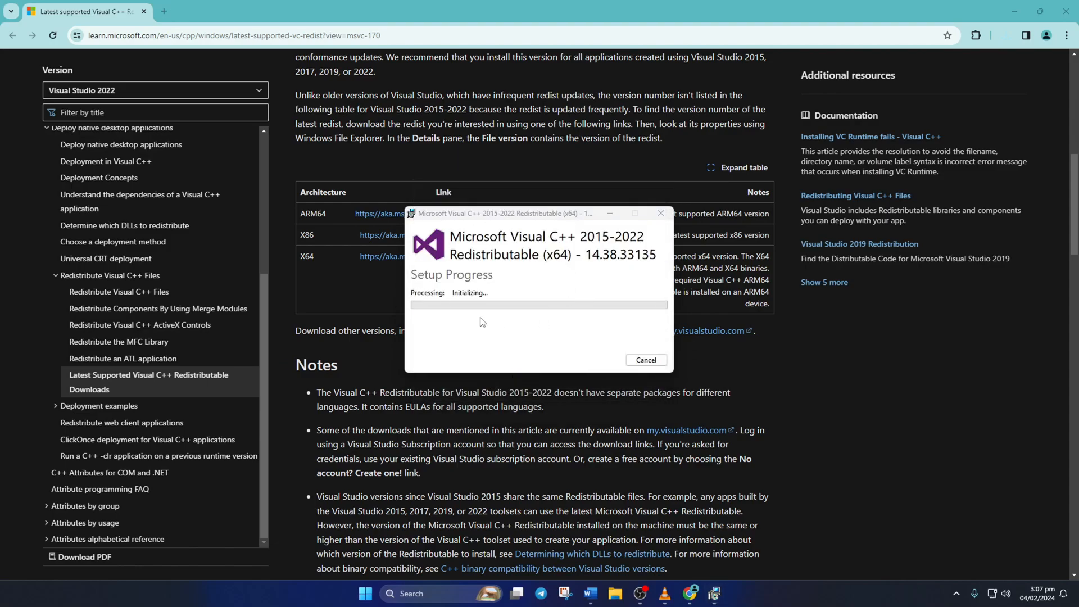
{"action": "mouse_move", "coordinate": [663, 327]}
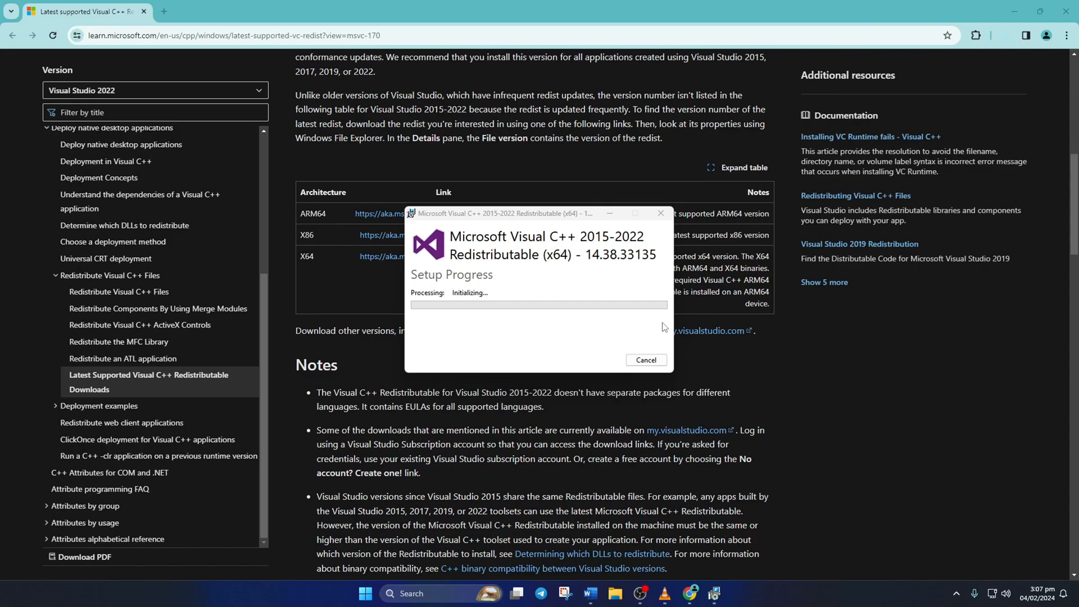
{"action": "left_click", "coordinate": [646, 359]}
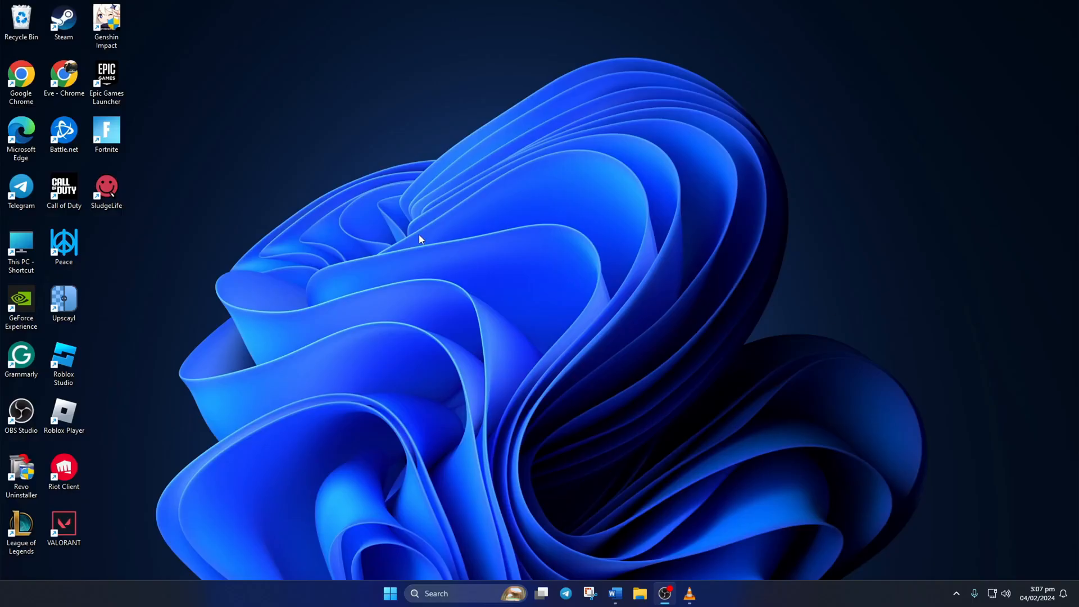
{"action": "mouse_move", "coordinate": [569, 301]}
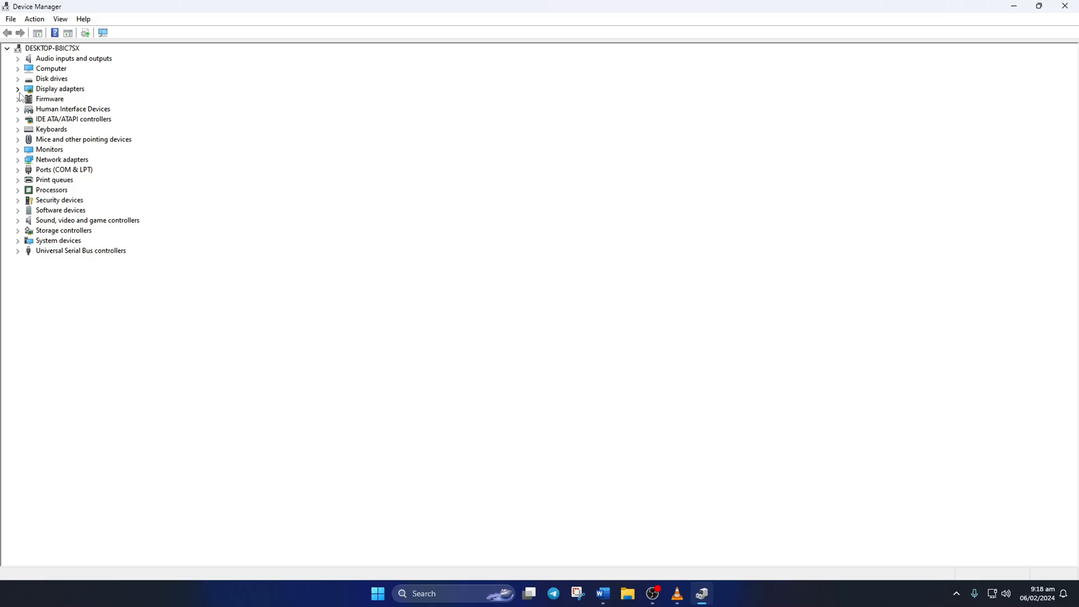
Search automatically for an updated NVIDIA GeForce GTX 1660 SUPER driver in Device Manager.
{"action": "left_click", "coordinate": [17, 89]}
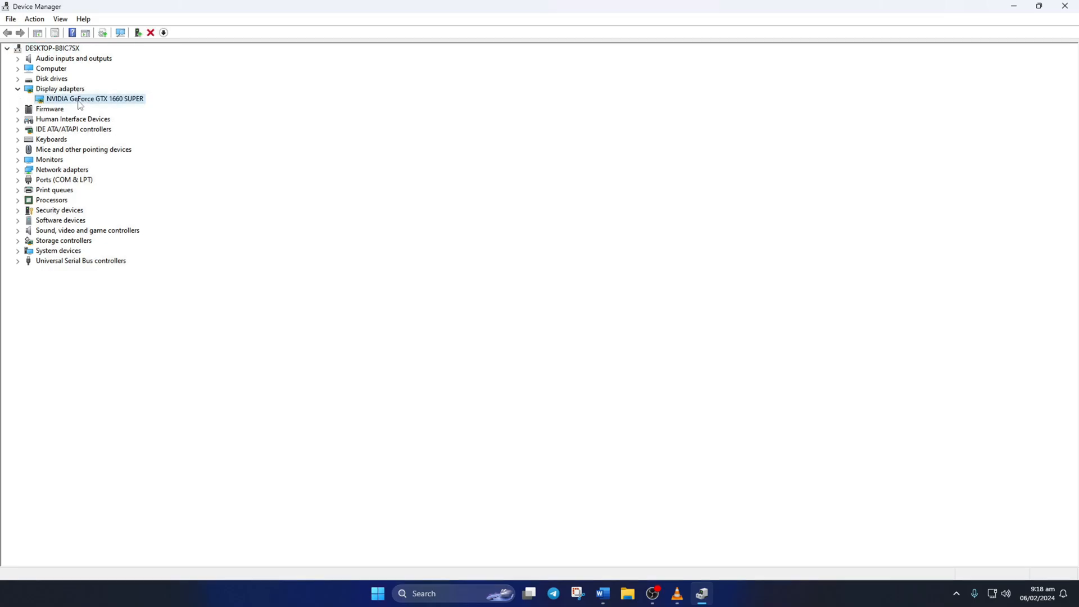
{"action": "right_click", "coordinate": [88, 99]}
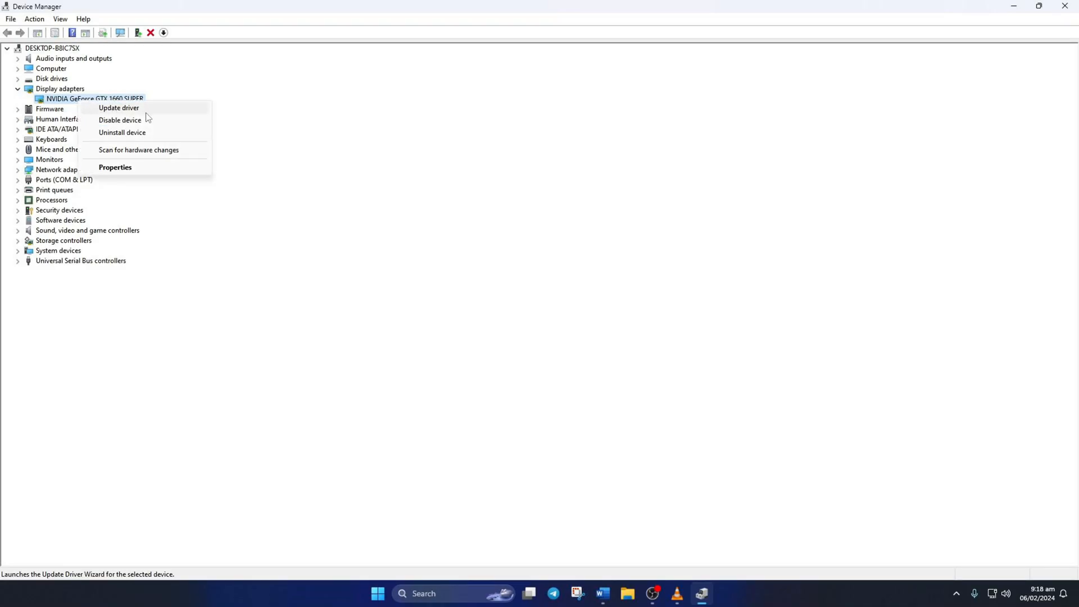
{"action": "left_click", "coordinate": [118, 108]}
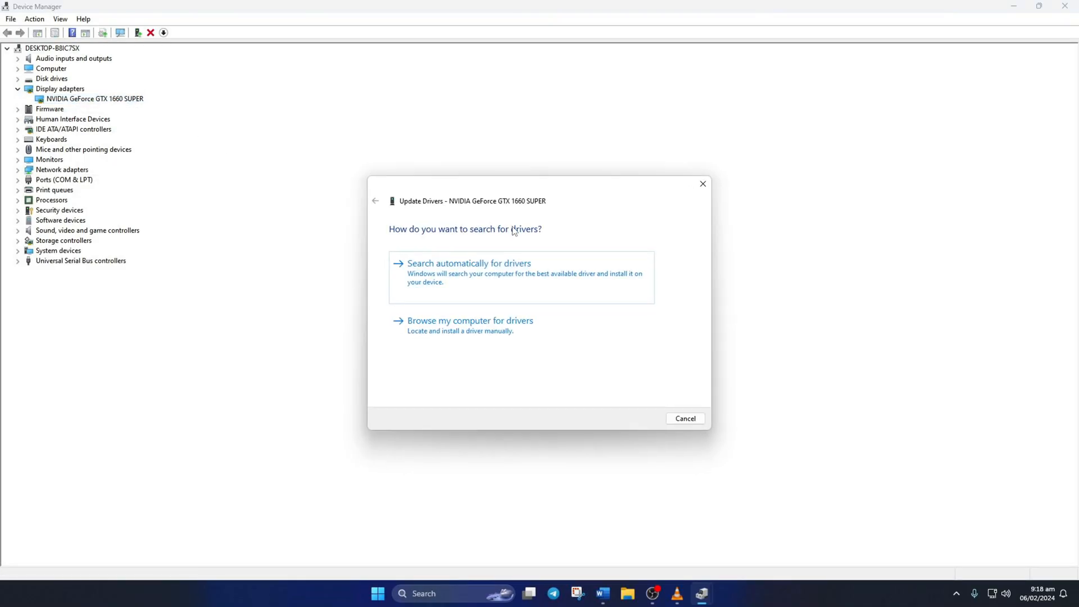
{"action": "left_click", "coordinate": [463, 263]}
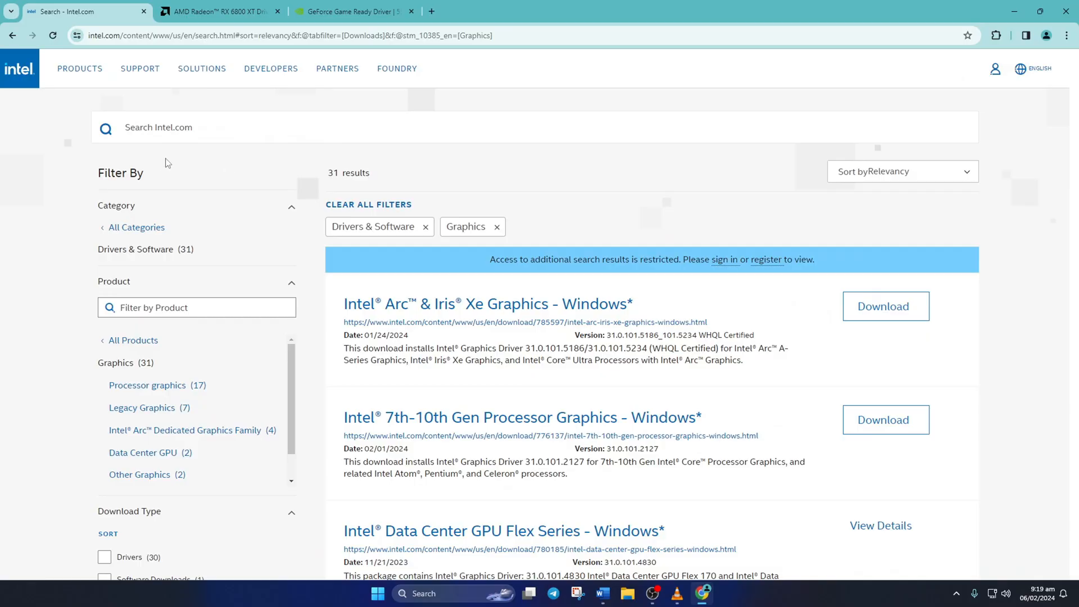
{"action": "mouse_move", "coordinate": [877, 312]}
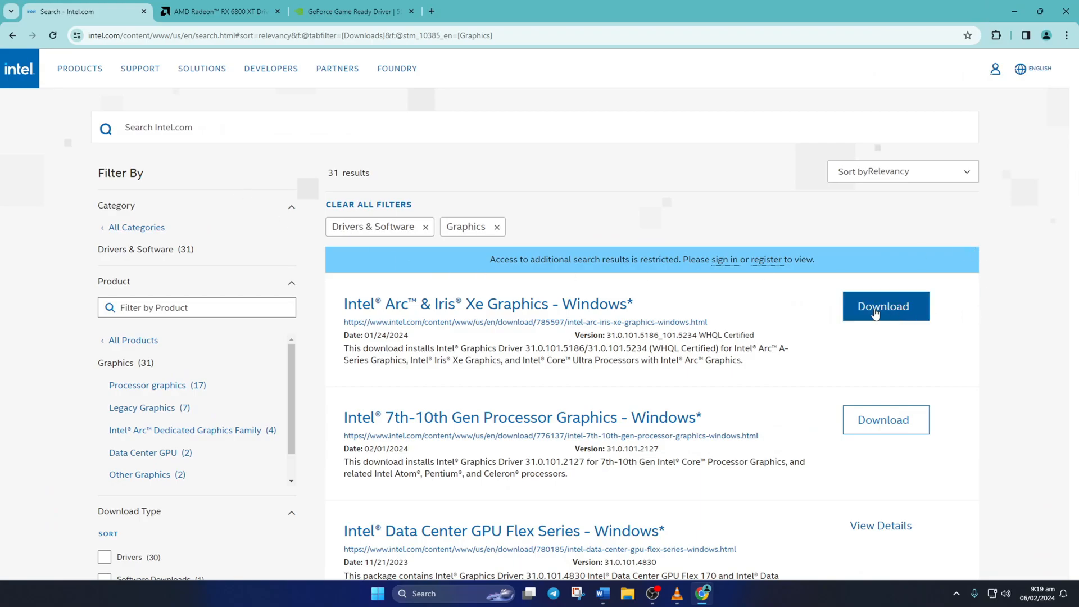
Show the Windows 11 64-bit Auto-Detect driver download on the AMD Radeon RX 6800 XT page.
{"action": "left_click", "coordinate": [222, 11]}
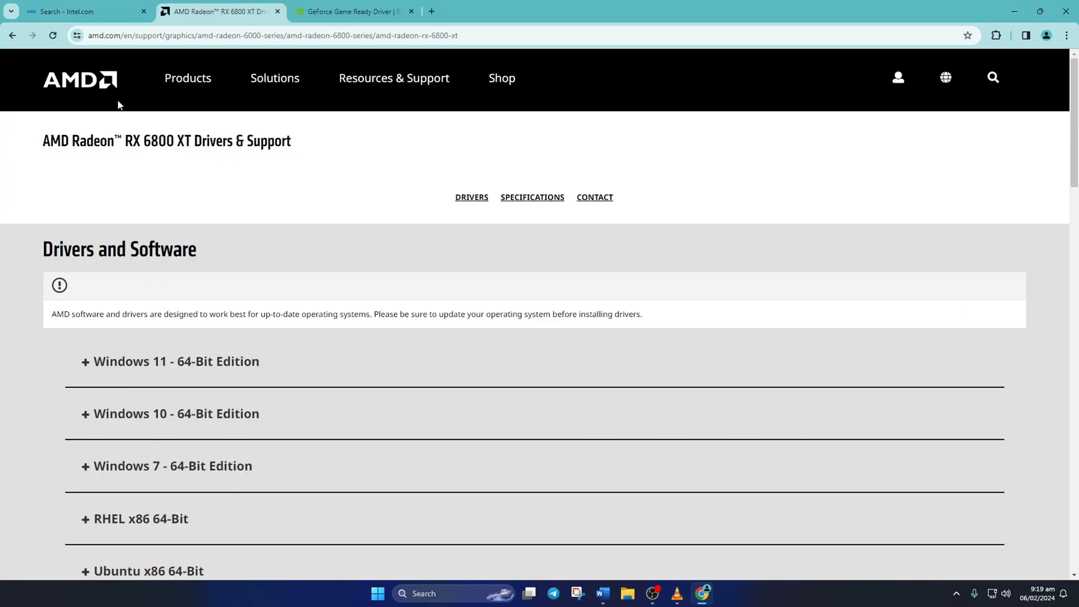
{"action": "left_click", "coordinate": [169, 361]}
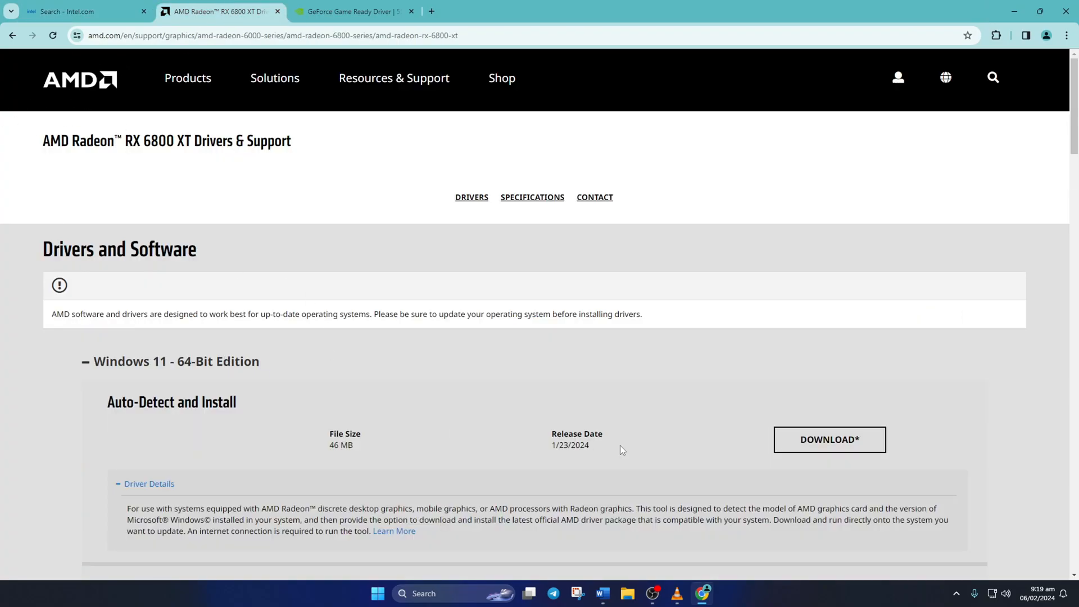